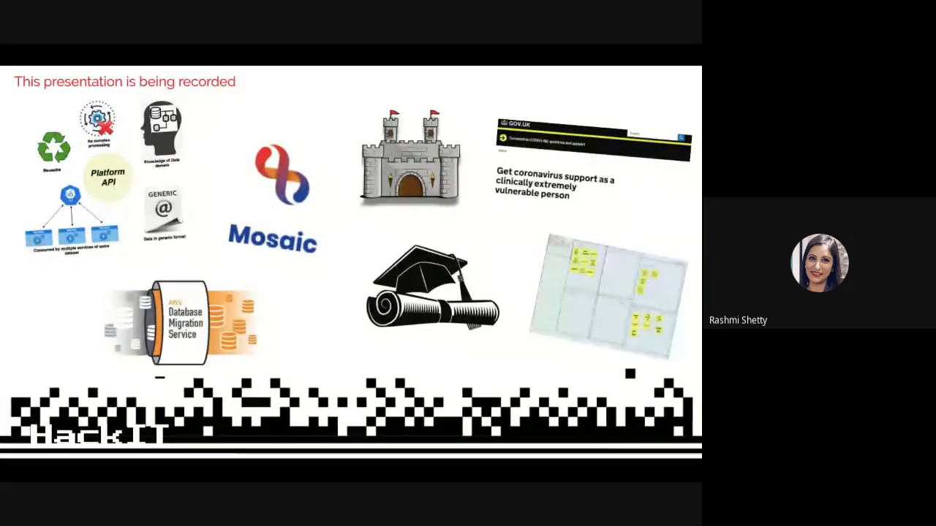
Step: Advance the shared deck to the Goal 1 slide on Mosaic's endpoints
{"action": "key", "text": "Right"}
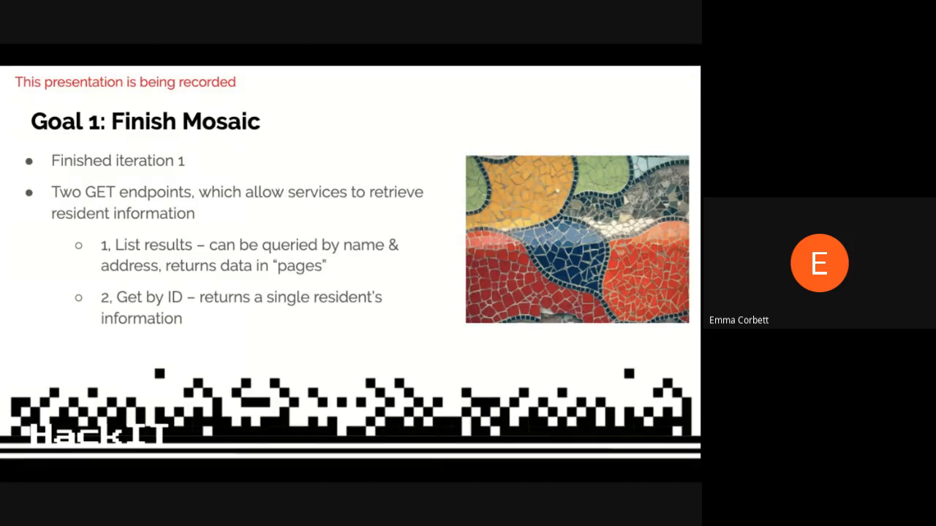
{"action": "mouse_move", "coordinate": [353, 106]}
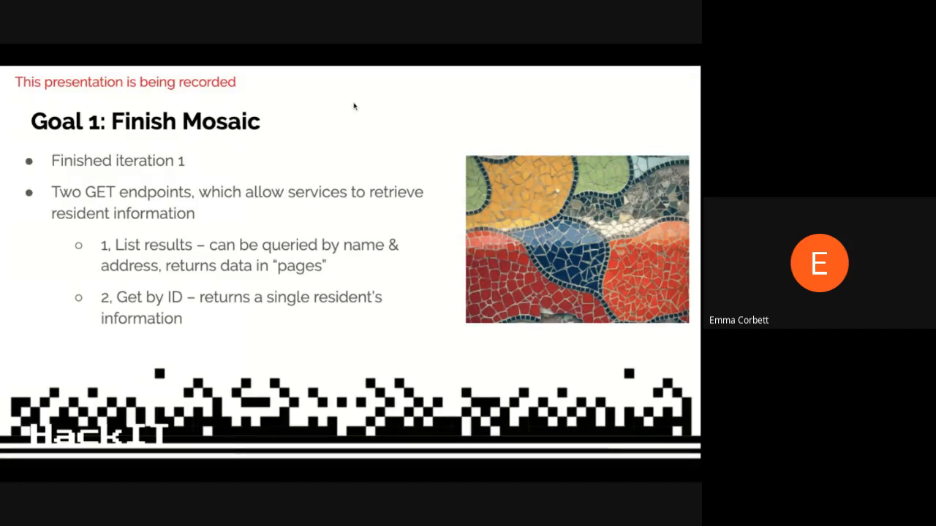
{"action": "mouse_move", "coordinate": [348, 47]}
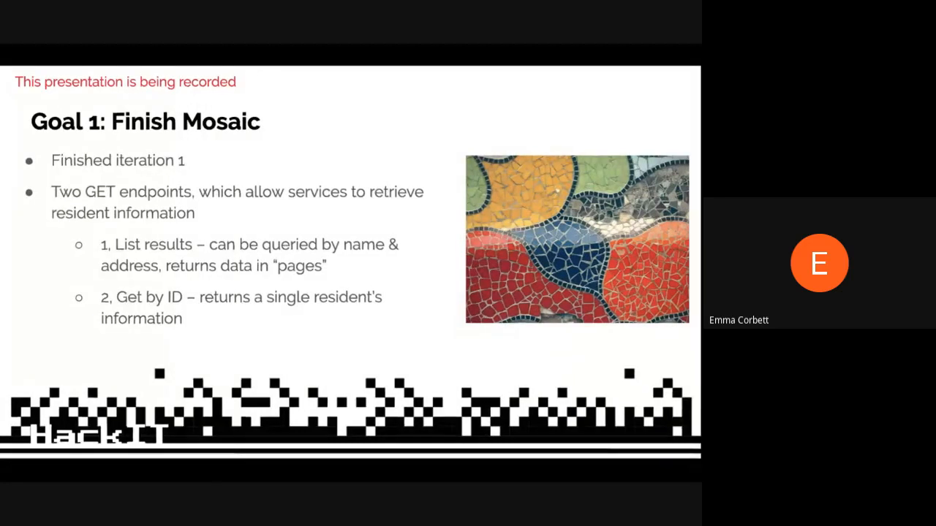
{"action": "key", "text": "Right"}
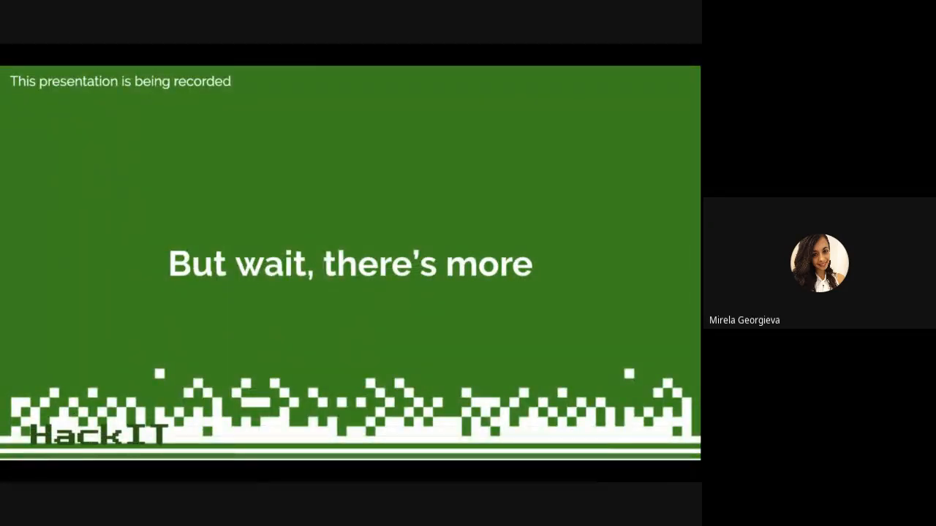
Step: Advance the deck through Fortifying the Bastion to the Roadmap slide about the Trello board
{"action": "key", "text": "Right"}
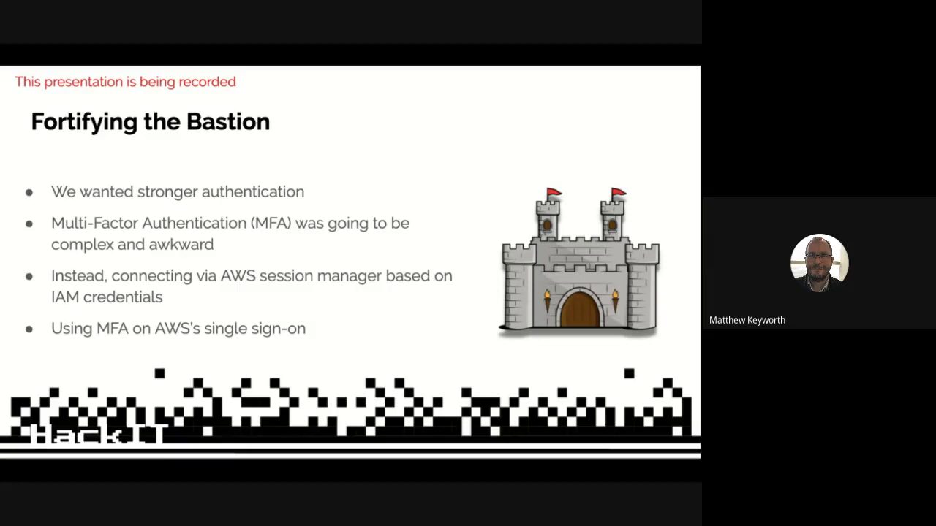
{"action": "key", "text": "Right"}
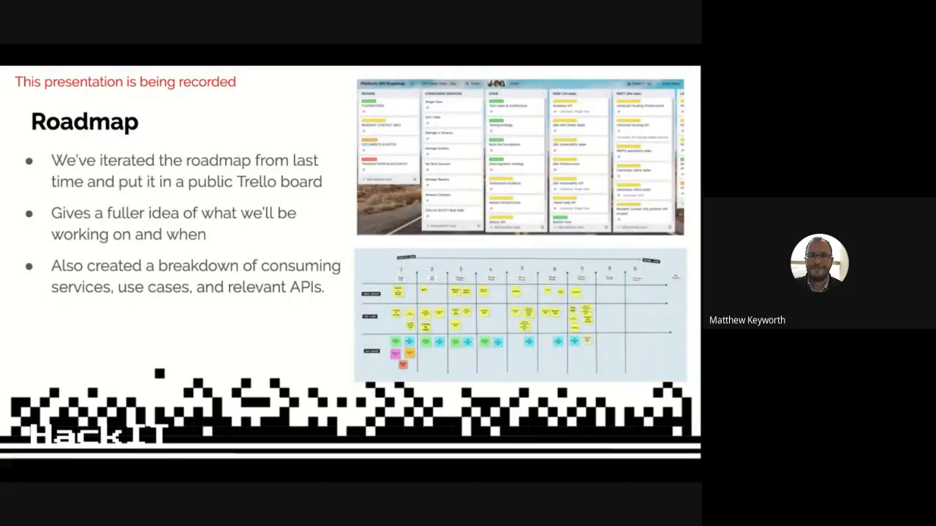